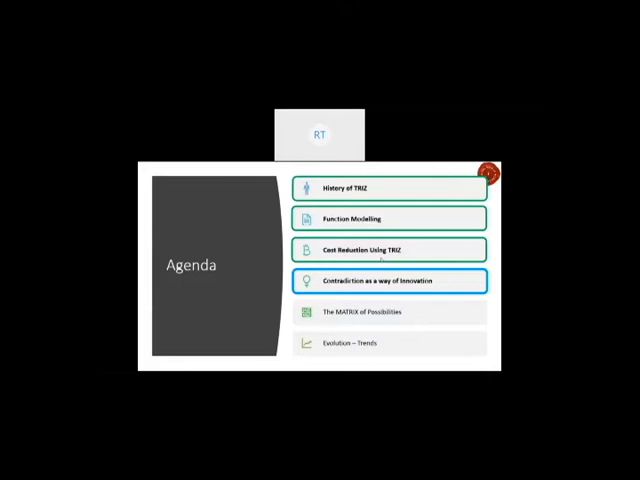
- Advance the slideshow past the Agenda slide toward the Equipotentiality truck-loading example
click(388, 312)
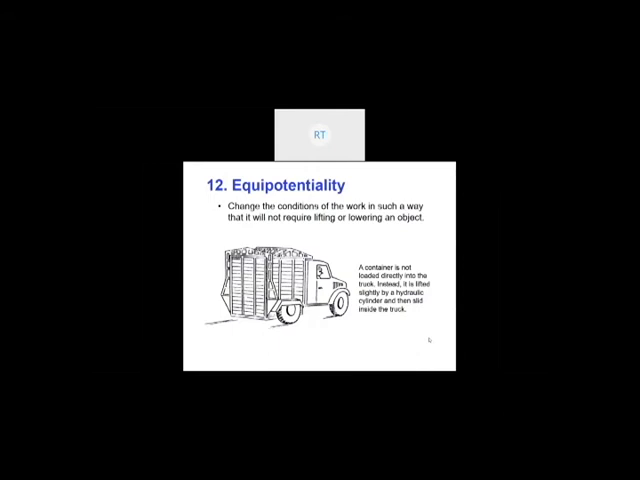
- Advance through Spheroidality to principle 15, Dynamicity, with the welder example
key(Right)
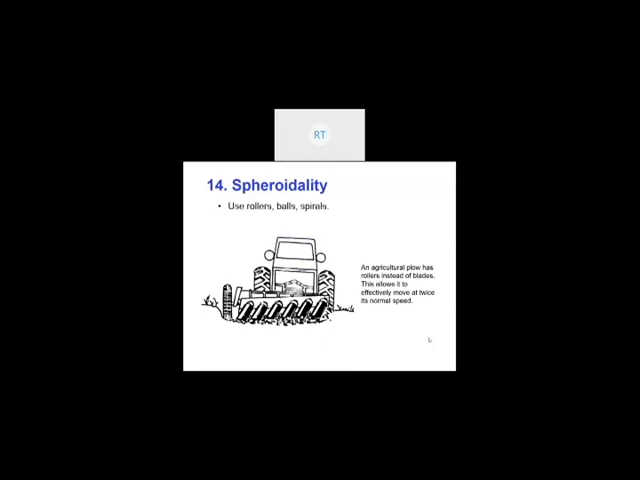
key(right)
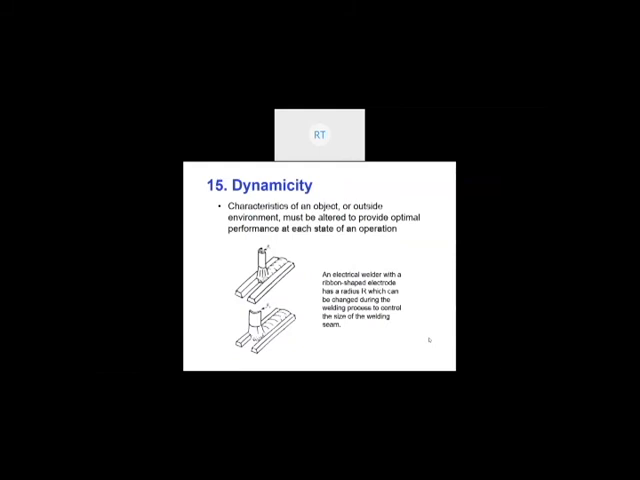